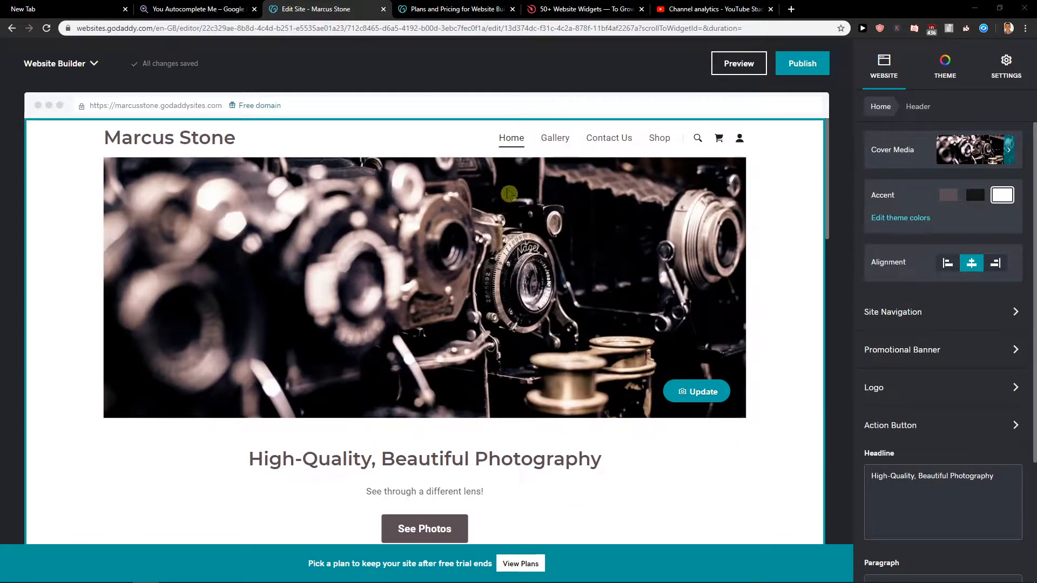
Step: Scroll below the hero and choose the HTML section type from the add-section catalog
scroll("down", 3)
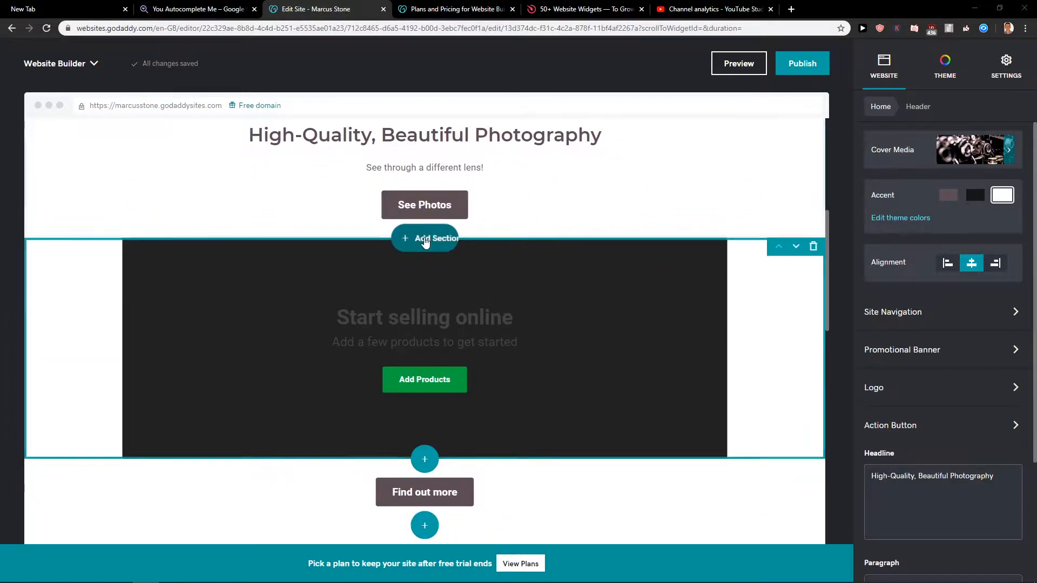
left_click(424, 238)
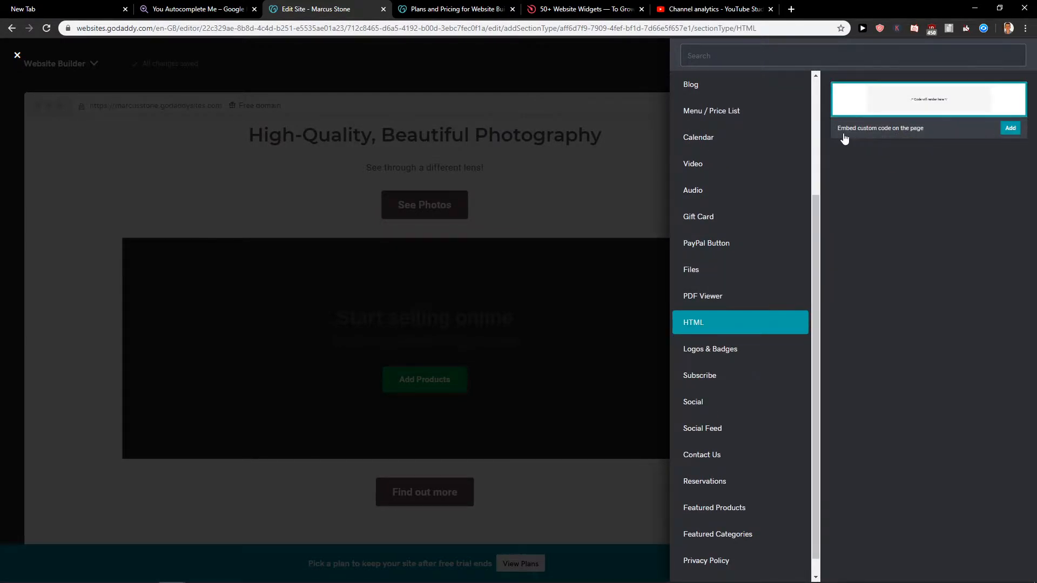
Step: Add the HTML custom-code embed section below the hero text
left_click(1010, 127)
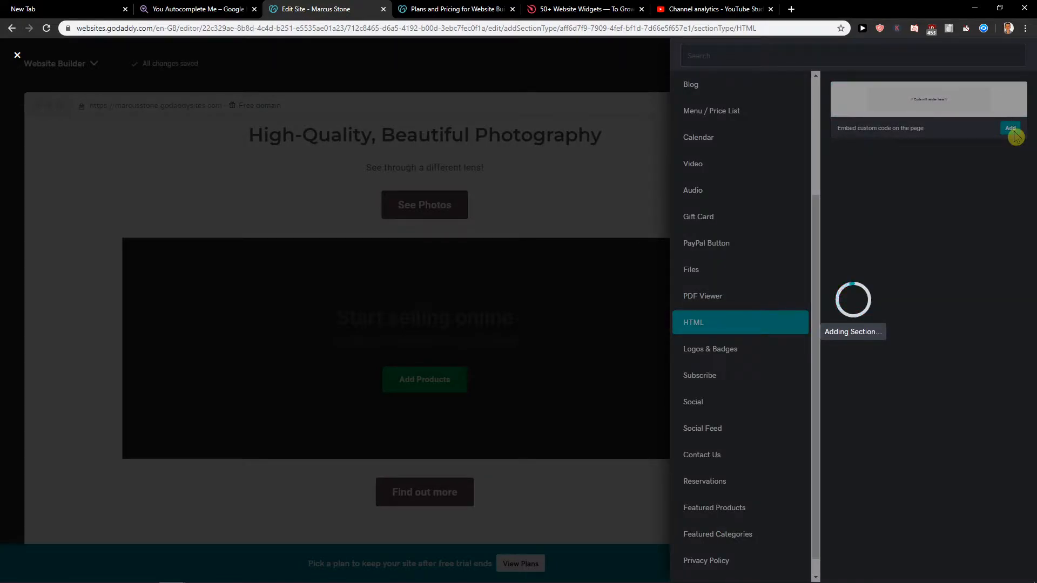
left_click(1009, 129)
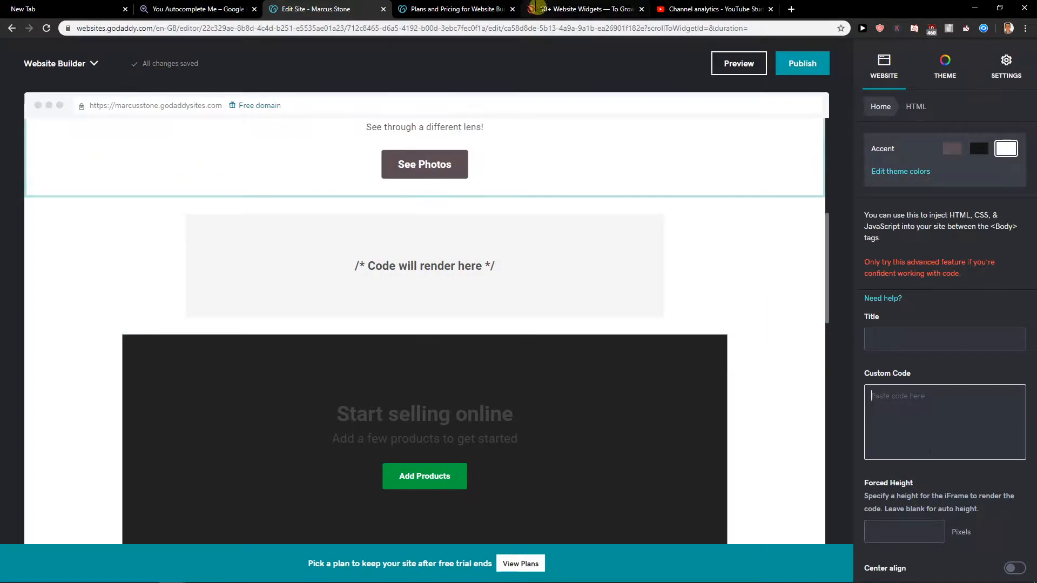
mouse_move(582, 9)
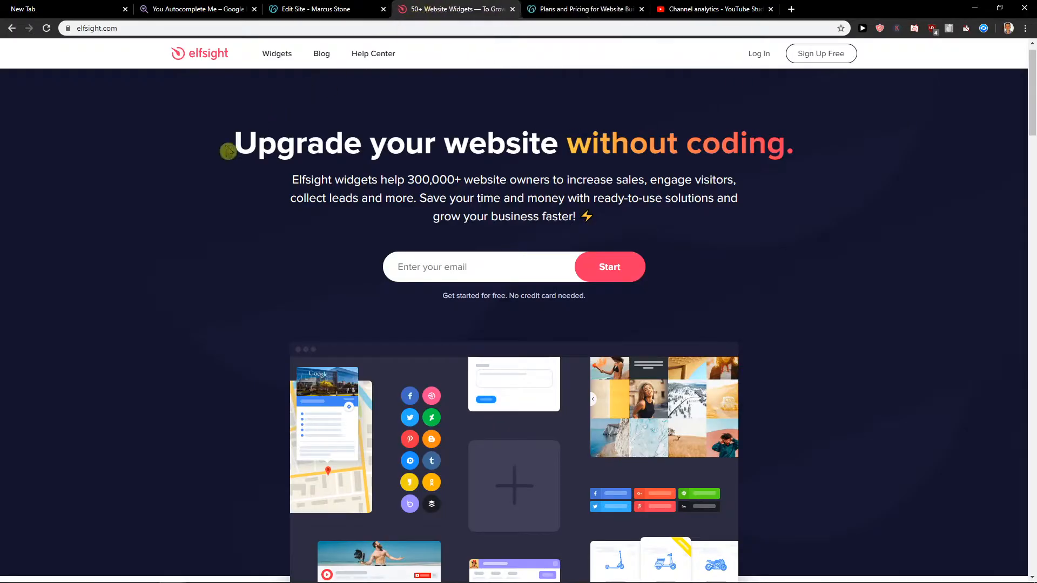
Step: Log in to Elfsight to reach the My applications dashboard
scroll("down", 3)
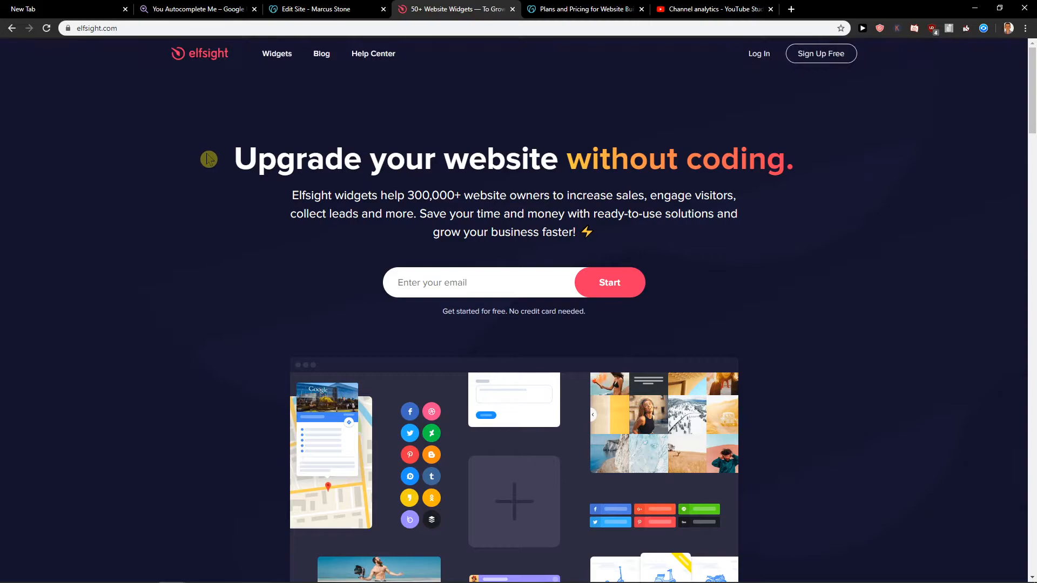
mouse_move(277, 138)
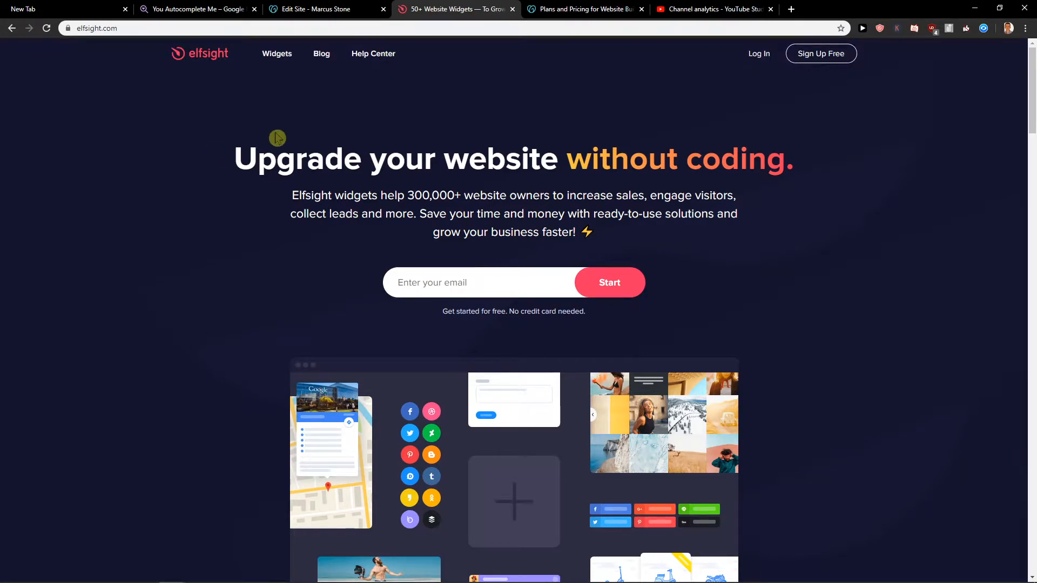
scroll("down", 3)
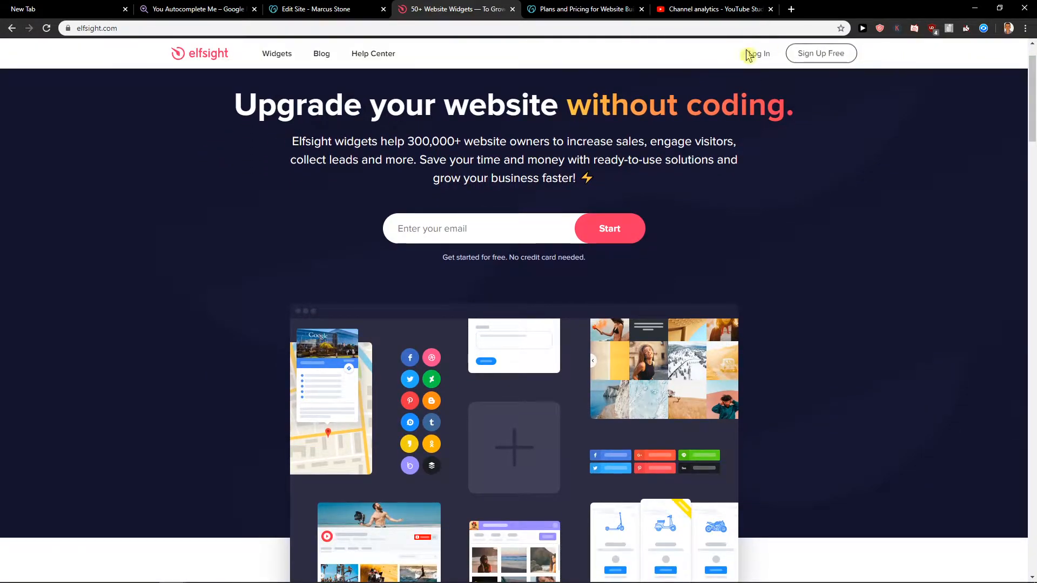
left_click(759, 53)
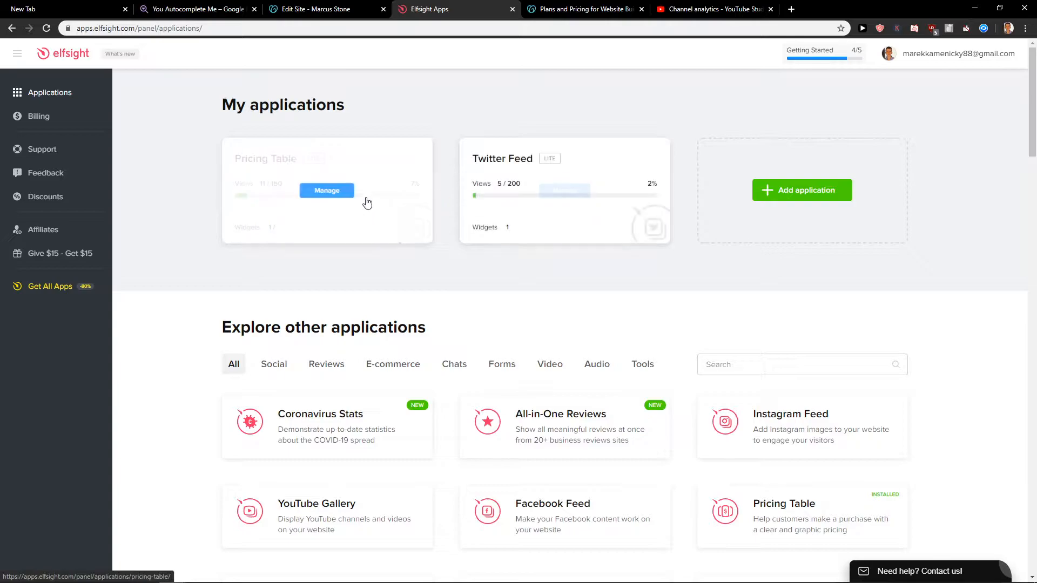
Step: Copy the Pricing Table widget's installation code and return to the GoDaddy editor
left_click(326, 191)
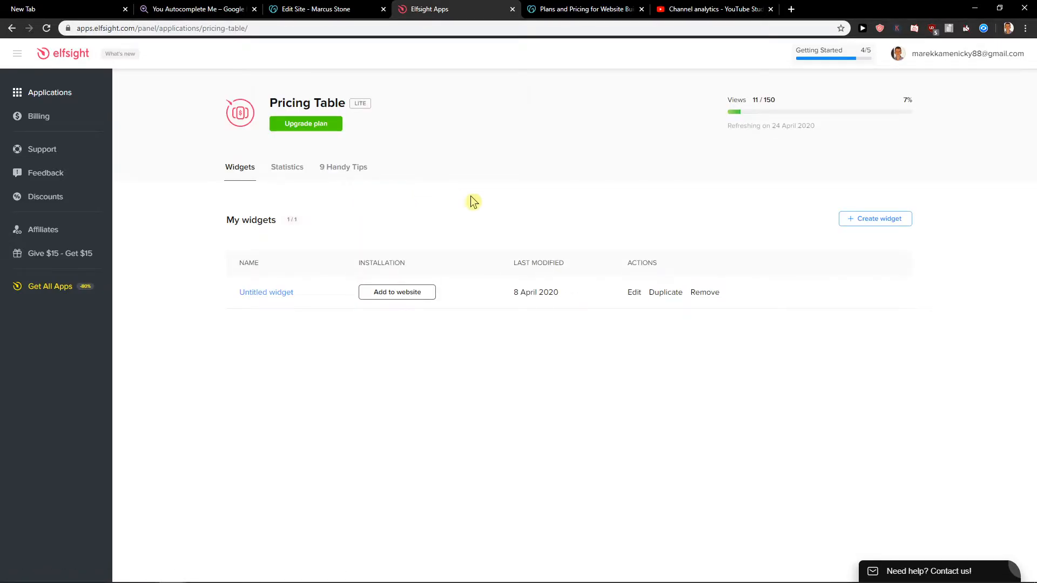
mouse_move(659, 303)
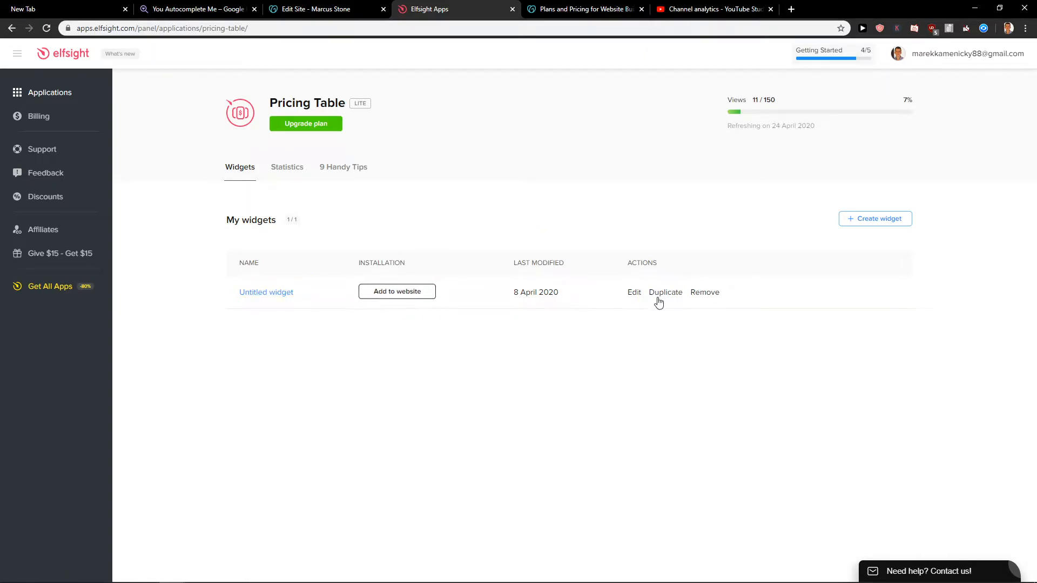
left_click(397, 292)
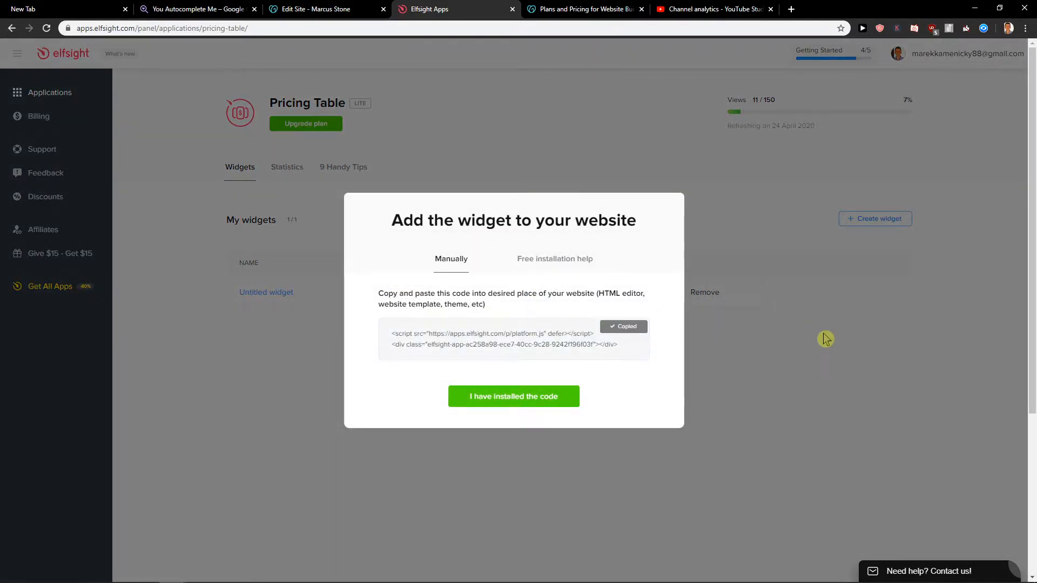
left_click(324, 9)
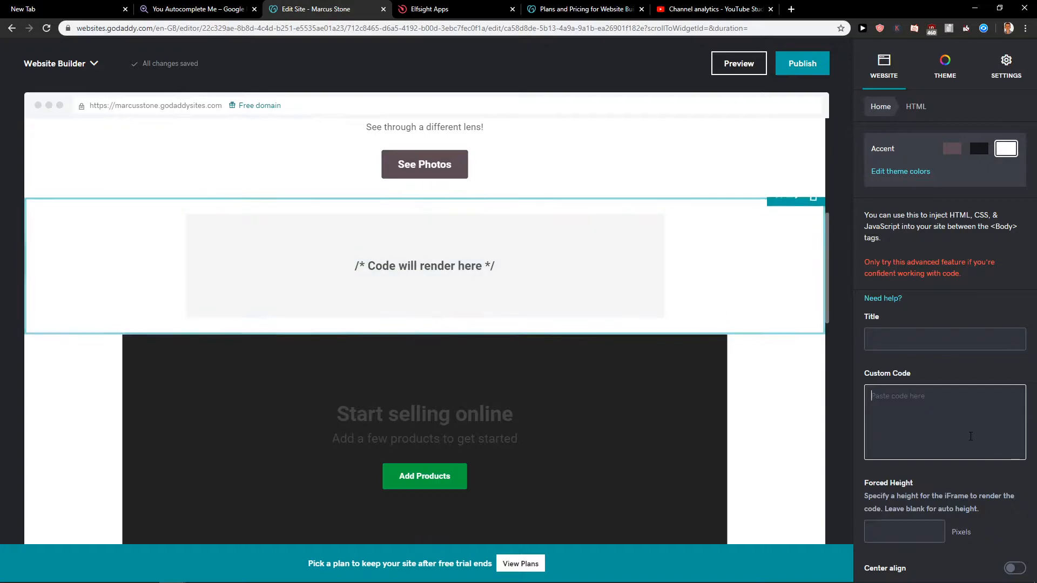
Step: Paste the Elfsight platform.js embed code into the HTML section's Custom Code box
type("<script src=\"https://apps.elfsight.com/p/platform.js\" defer></script><div class=\"elfsight-app-ac258a98-ece7-40cc-9c28-9242f196f03f\"></div>")
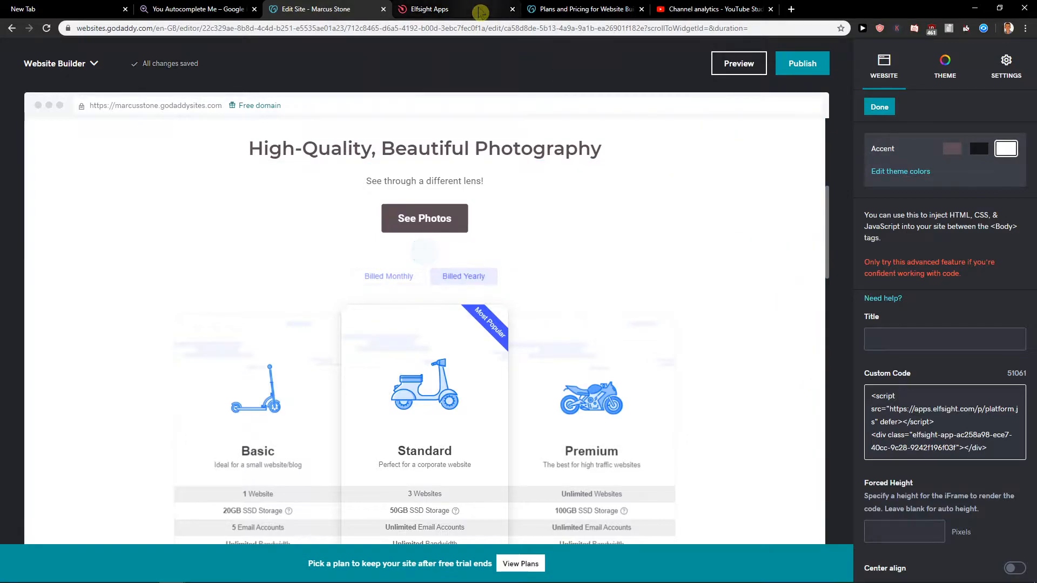
left_click(456, 9)
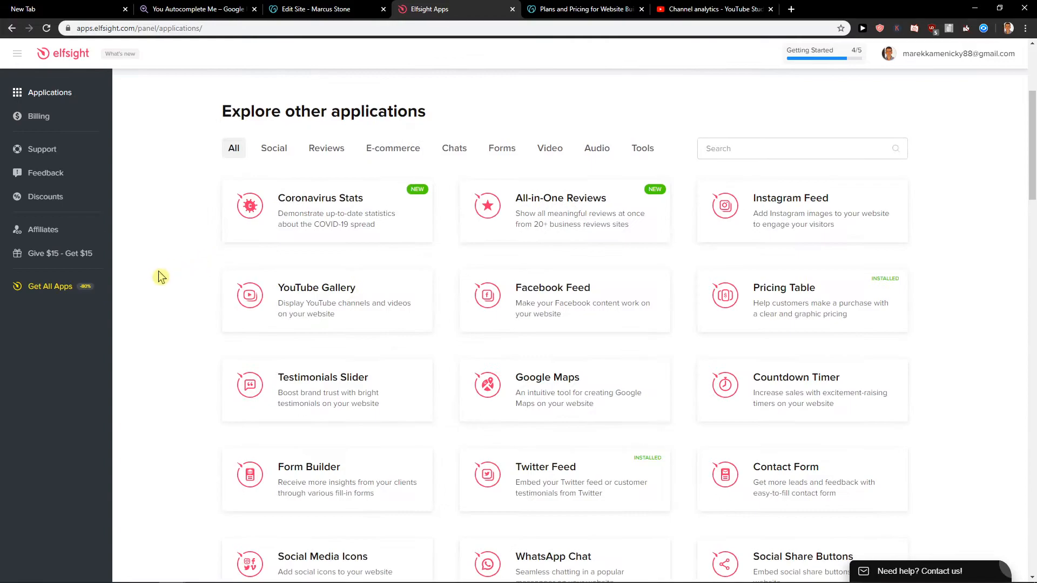
scroll("down", 3)
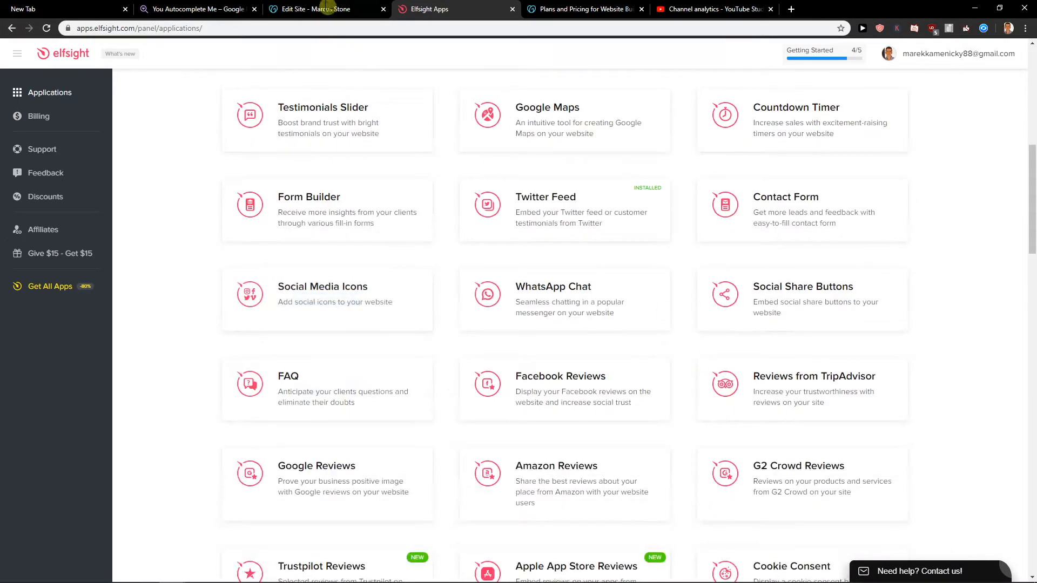
left_click(324, 8)
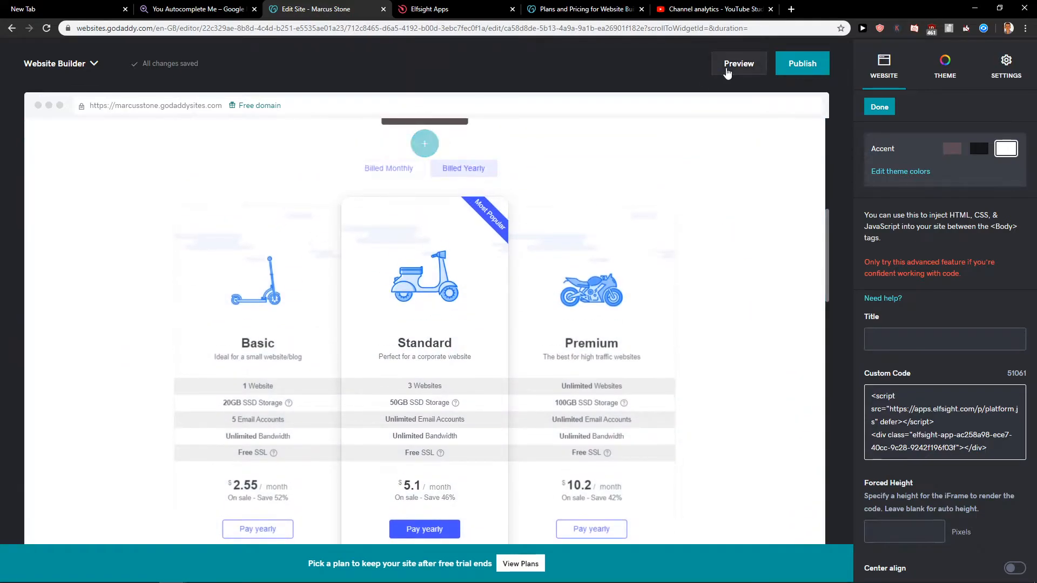
Step: Preview the site to see the live pricing table with a mobile view
left_click(738, 63)
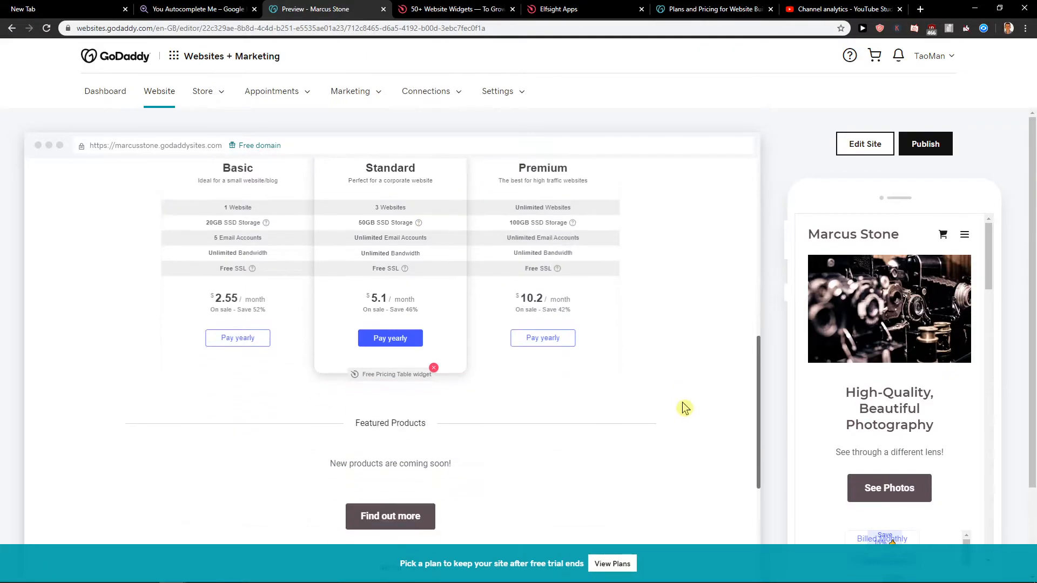
left_click(497, 91)
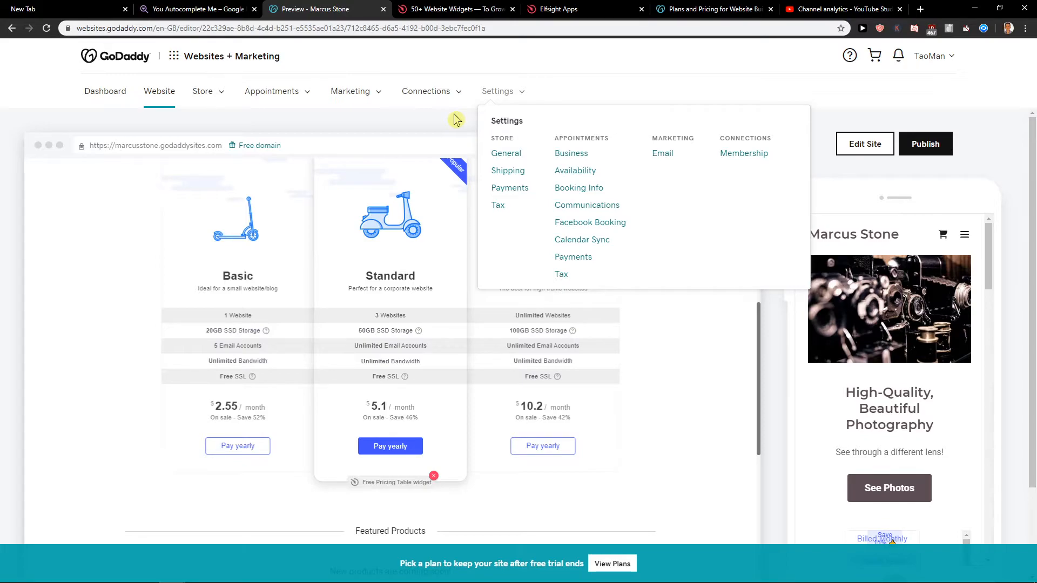
mouse_move(428, 188)
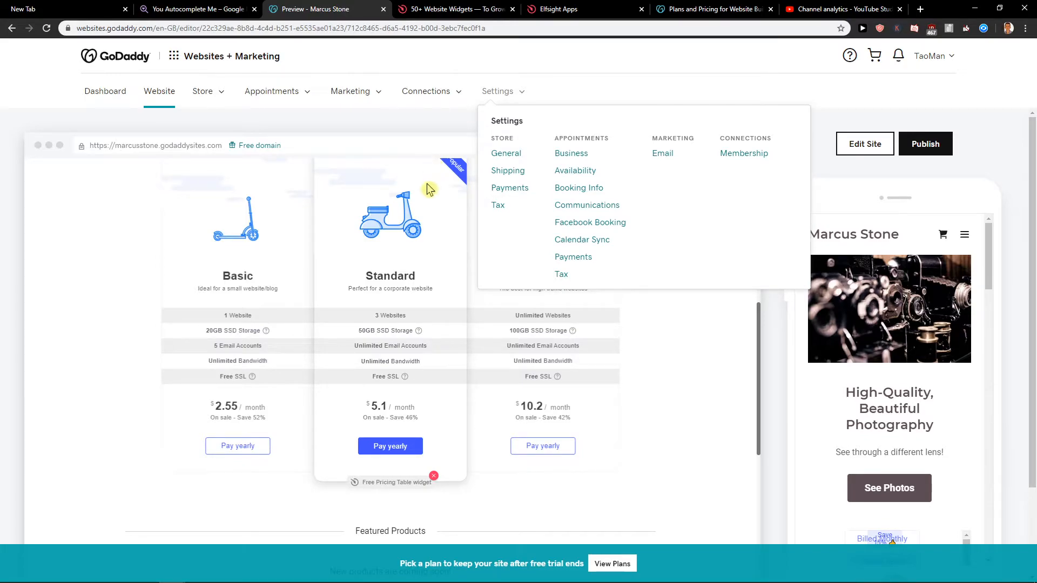
mouse_move(423, 199)
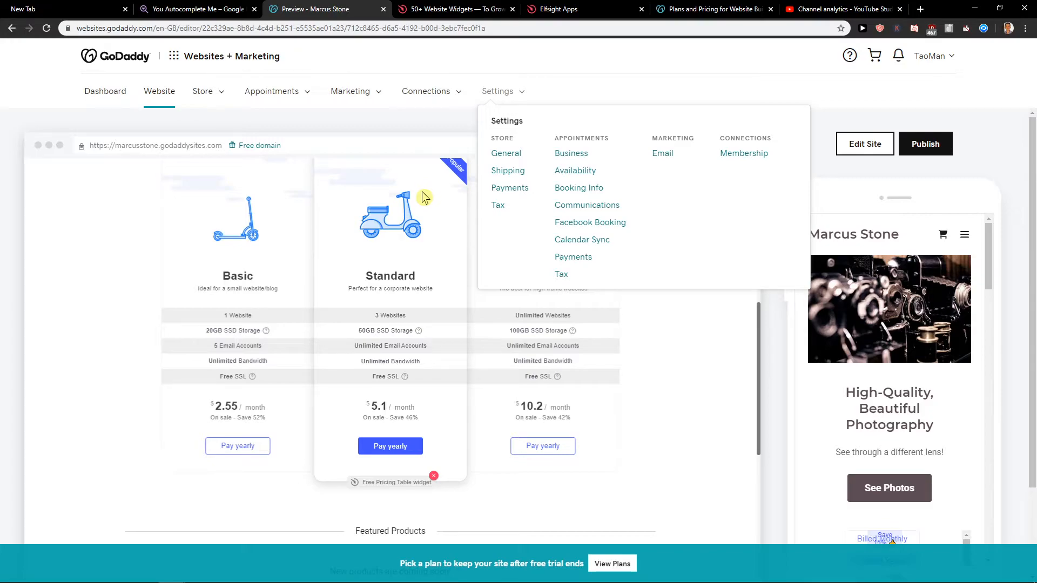
mouse_move(682, 383)
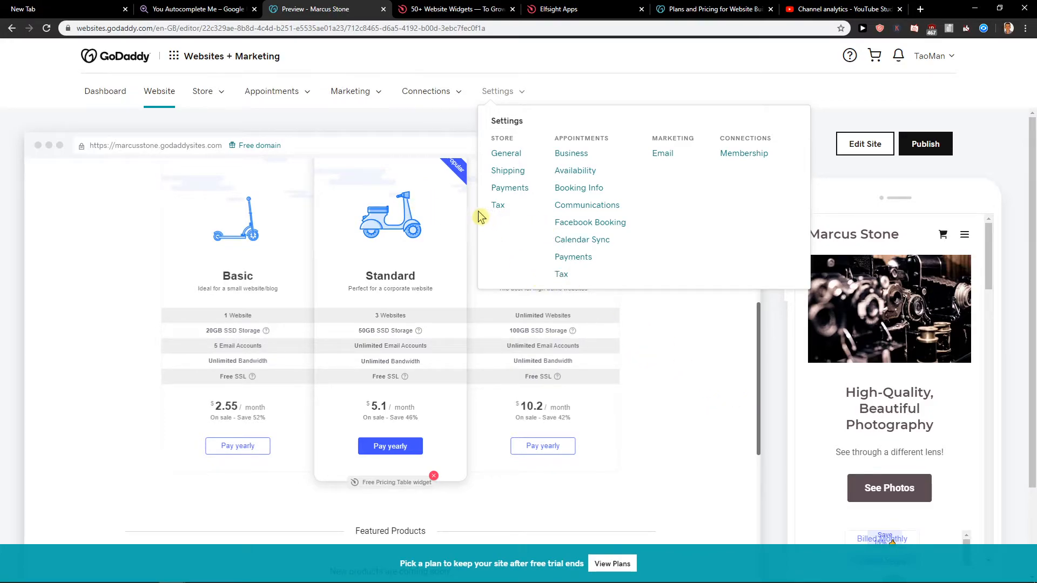
mouse_move(479, 211)
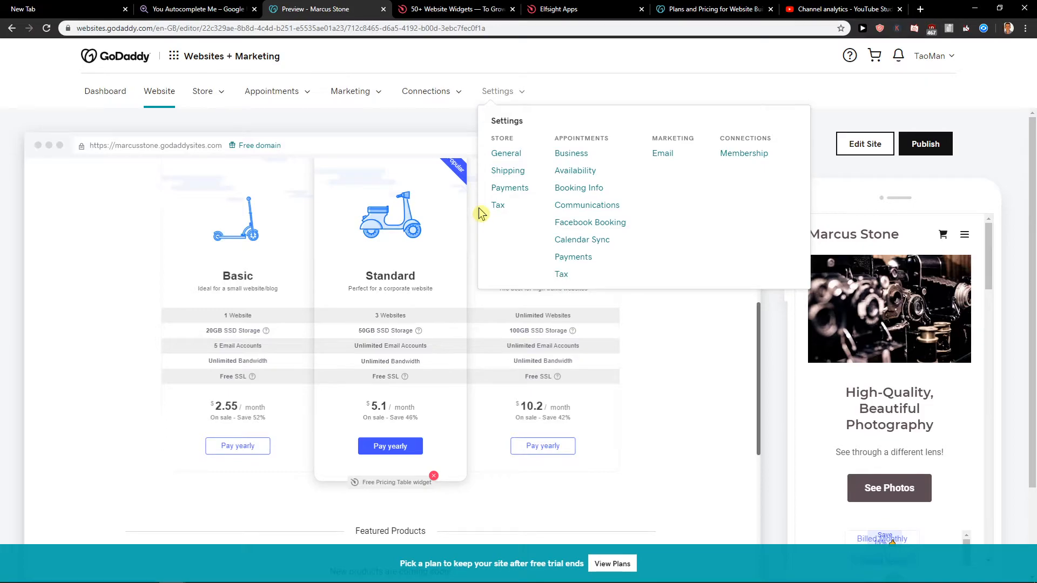